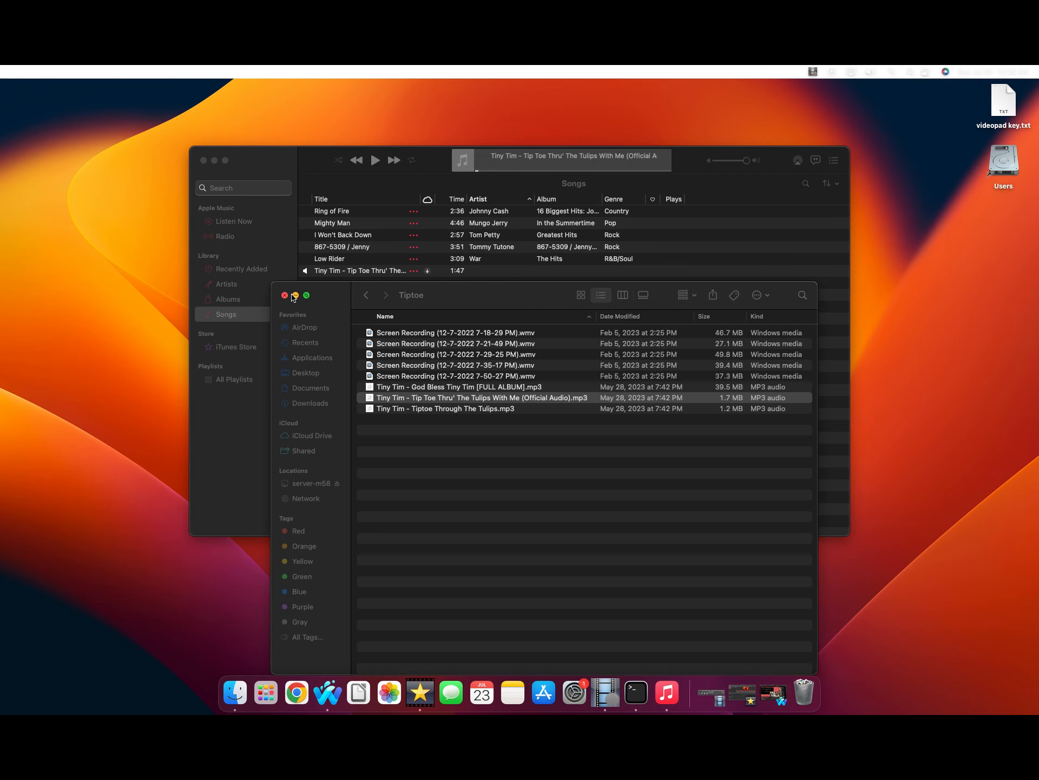
Close the Finder 'Tiptoe' folder window, leaving the Music library showing
left_click(285, 295)
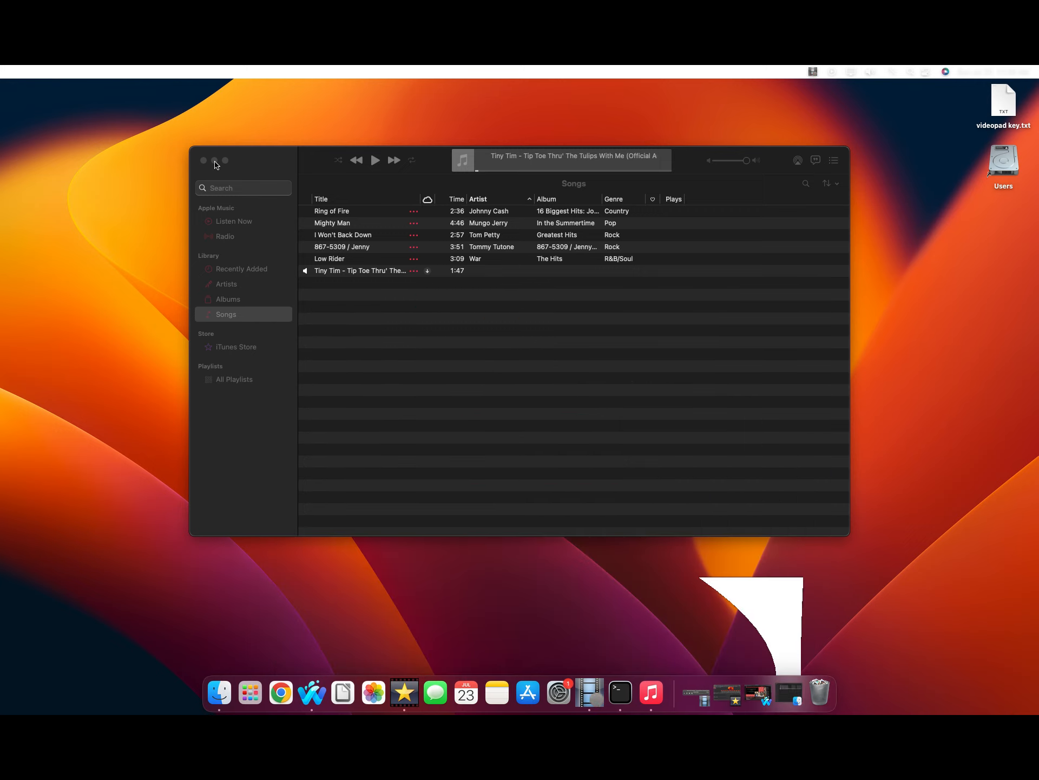
left_click(205, 160)
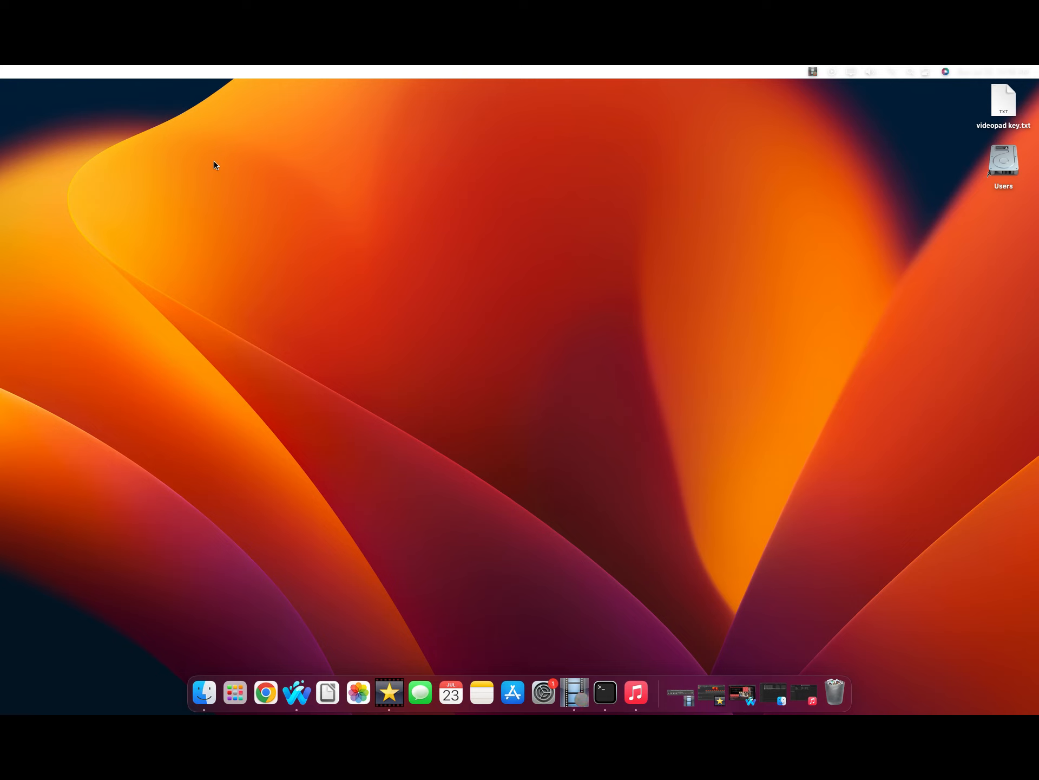
mouse_move(222, 169)
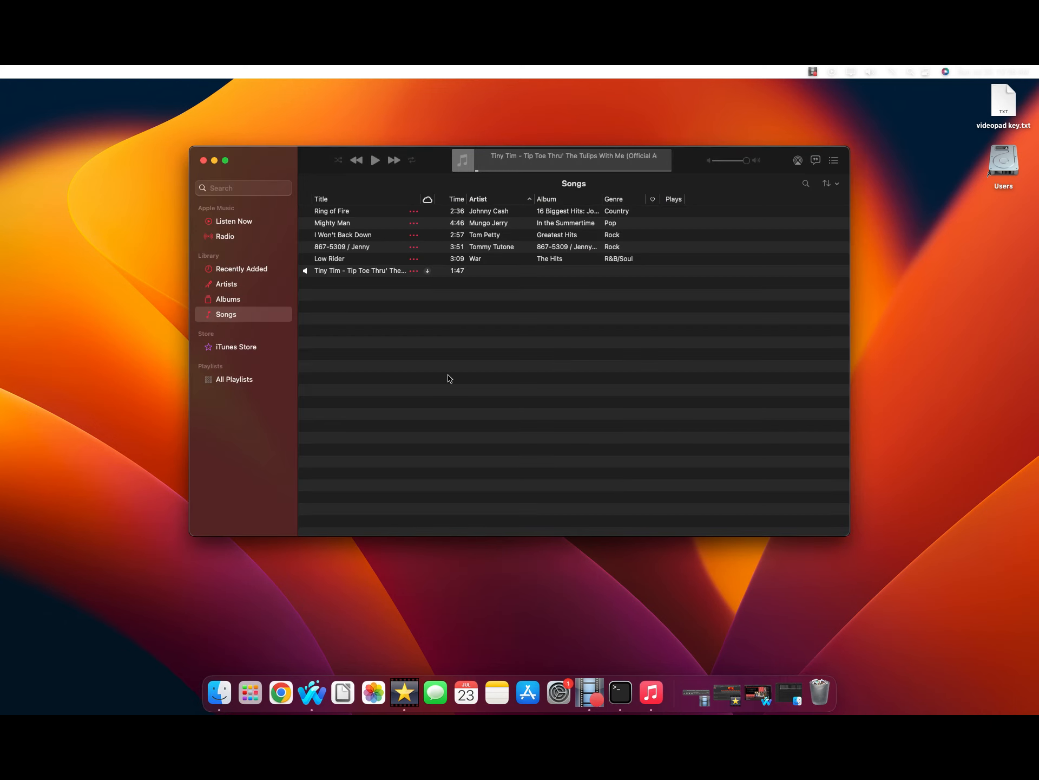
Play the imported Tiny Tim 'Tip Toe Thru' The Tulips' track for a while, then pause it
left_click(375, 160)
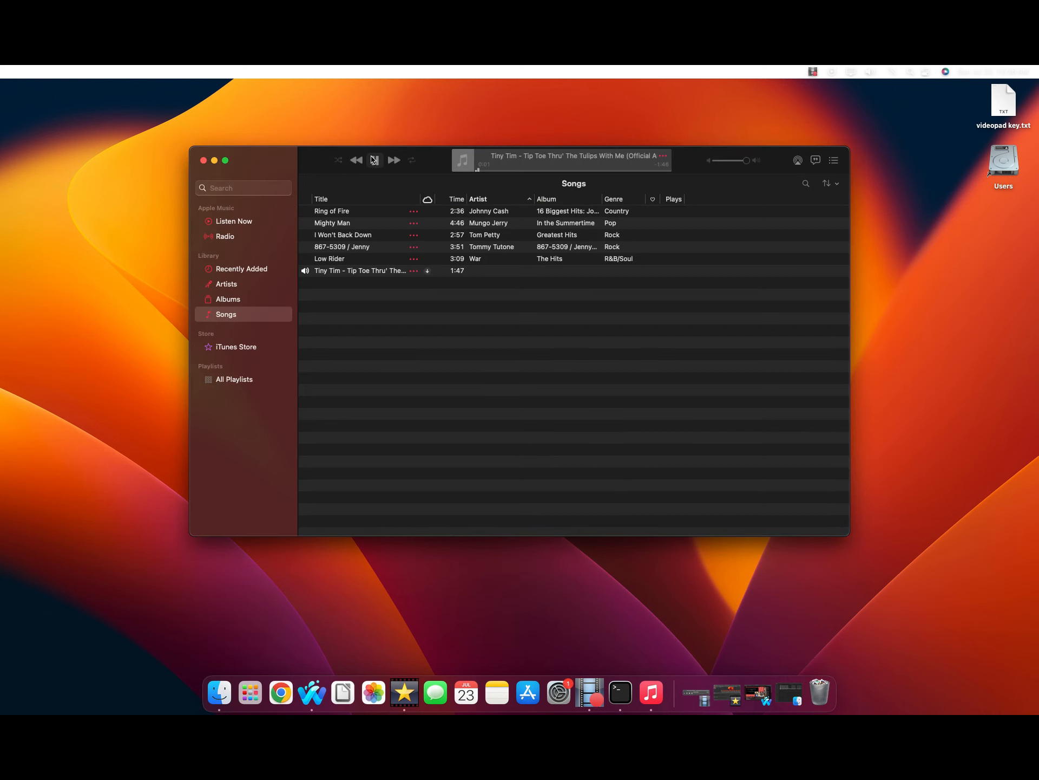
left_click(375, 160)
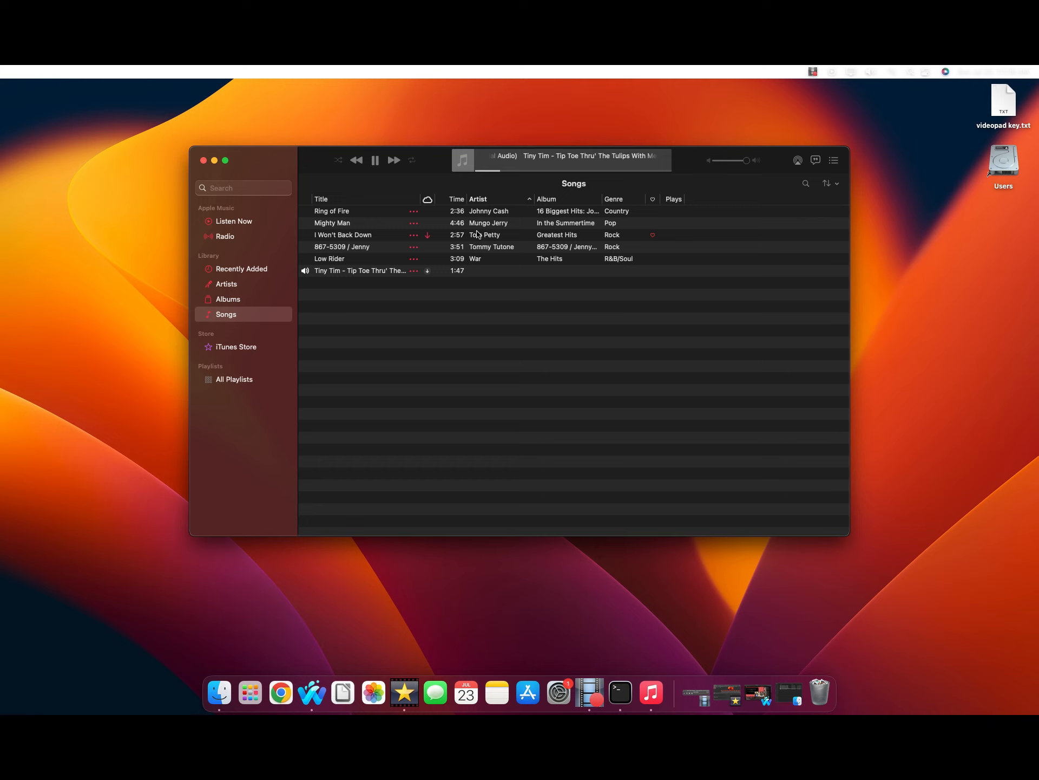
left_click(851, 72)
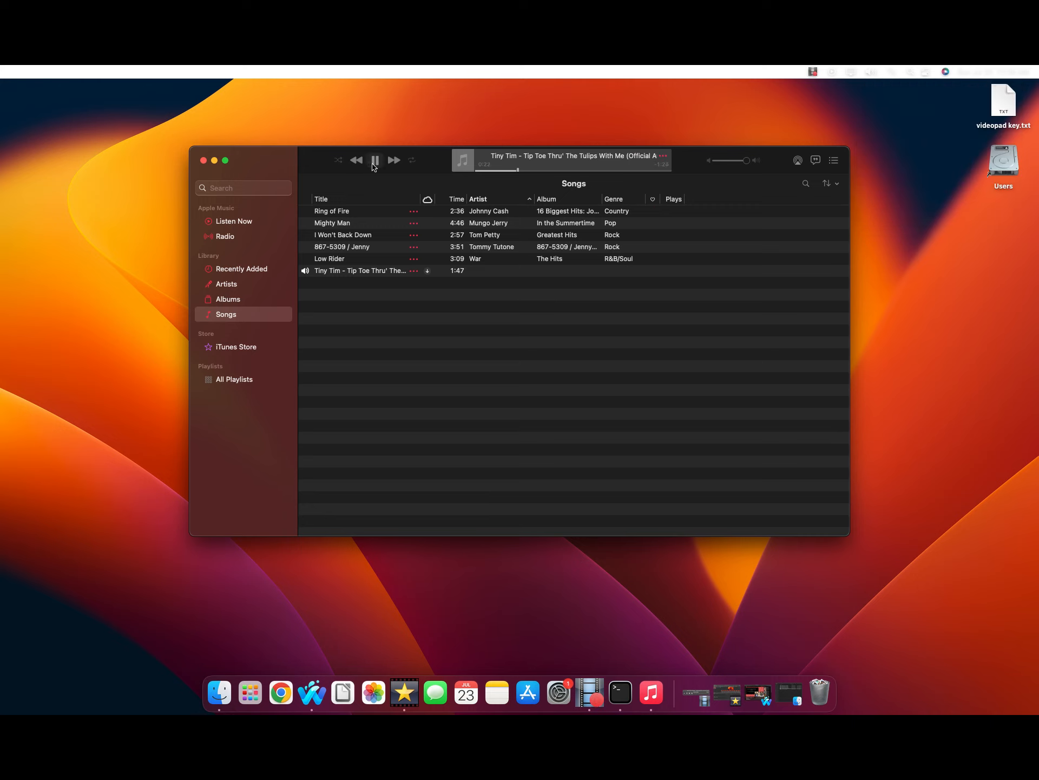
left_click(204, 160)
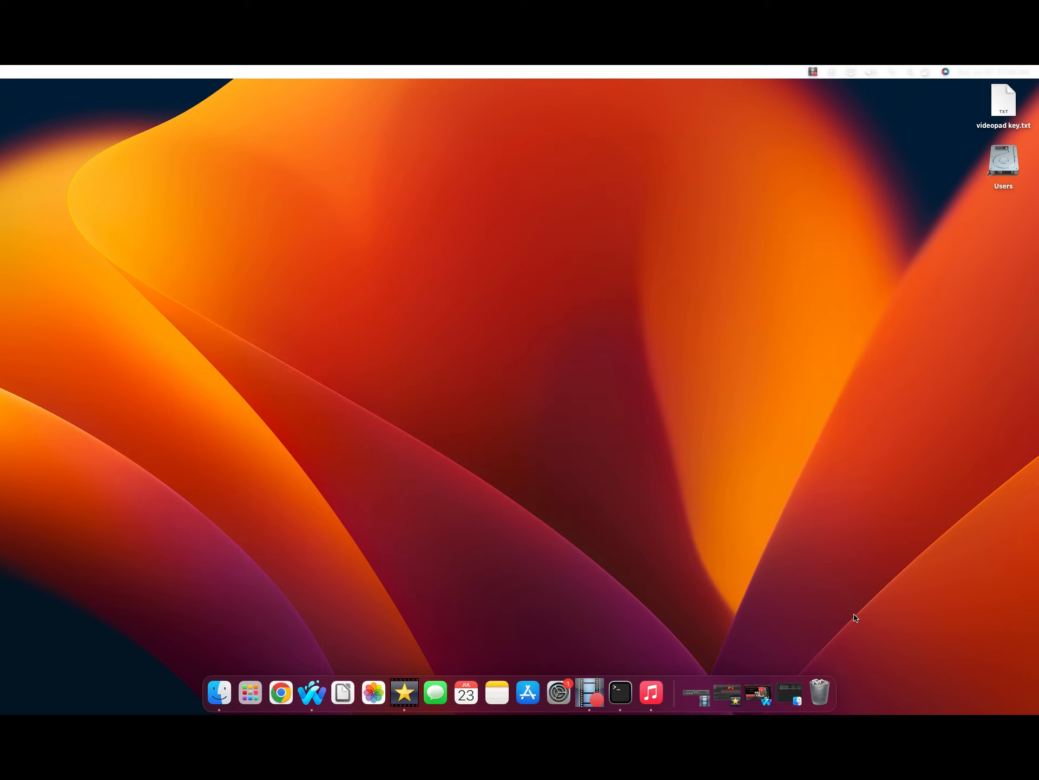